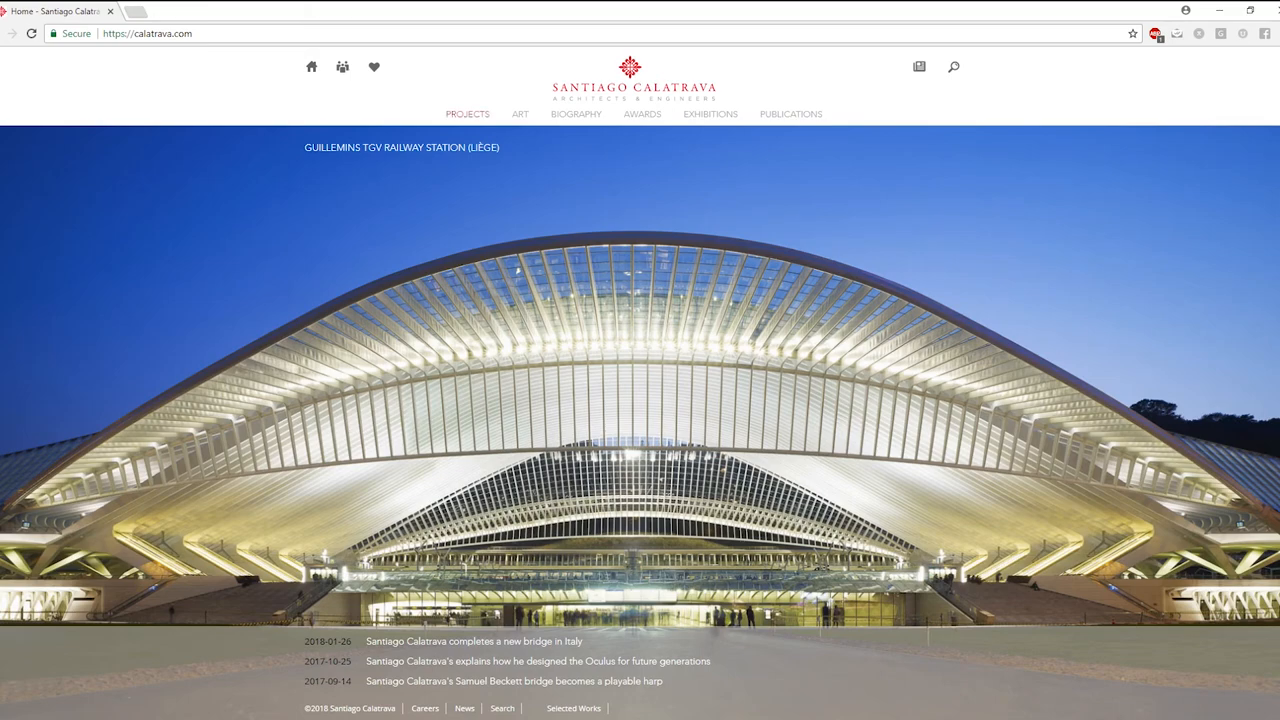
Step: View the Ciudad de las Artes y de las Ciencias project gallery, then return to the Google results for calatrava
{"action": "left_click", "coordinate": [468, 112]}
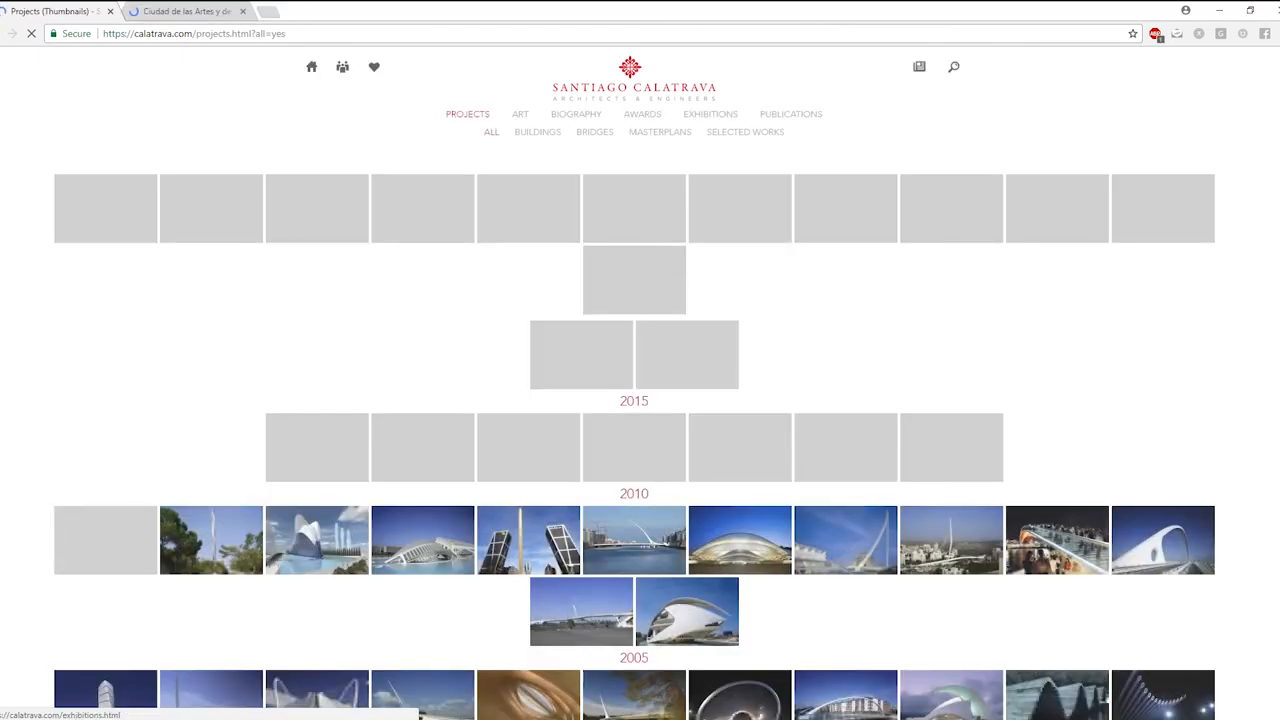
{"action": "scroll", "scroll_direction": "down", "scroll_amount": 3}
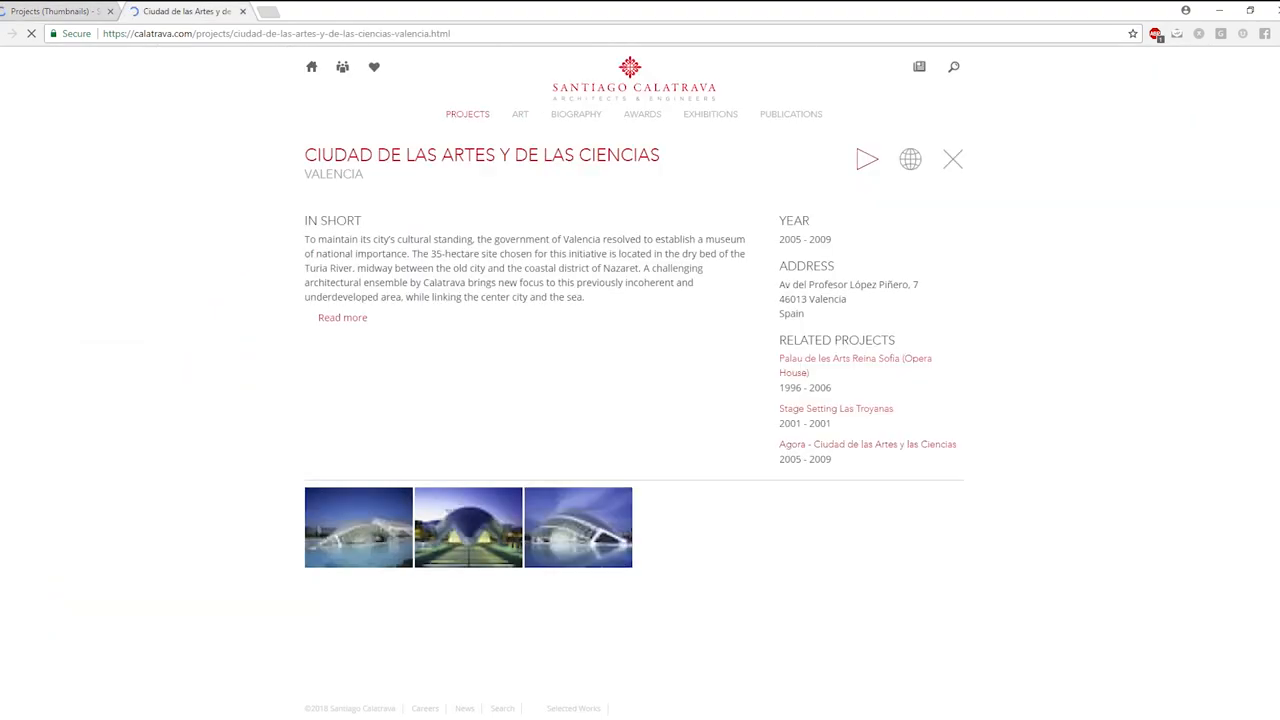
{"action": "left_click", "coordinate": [578, 528]}
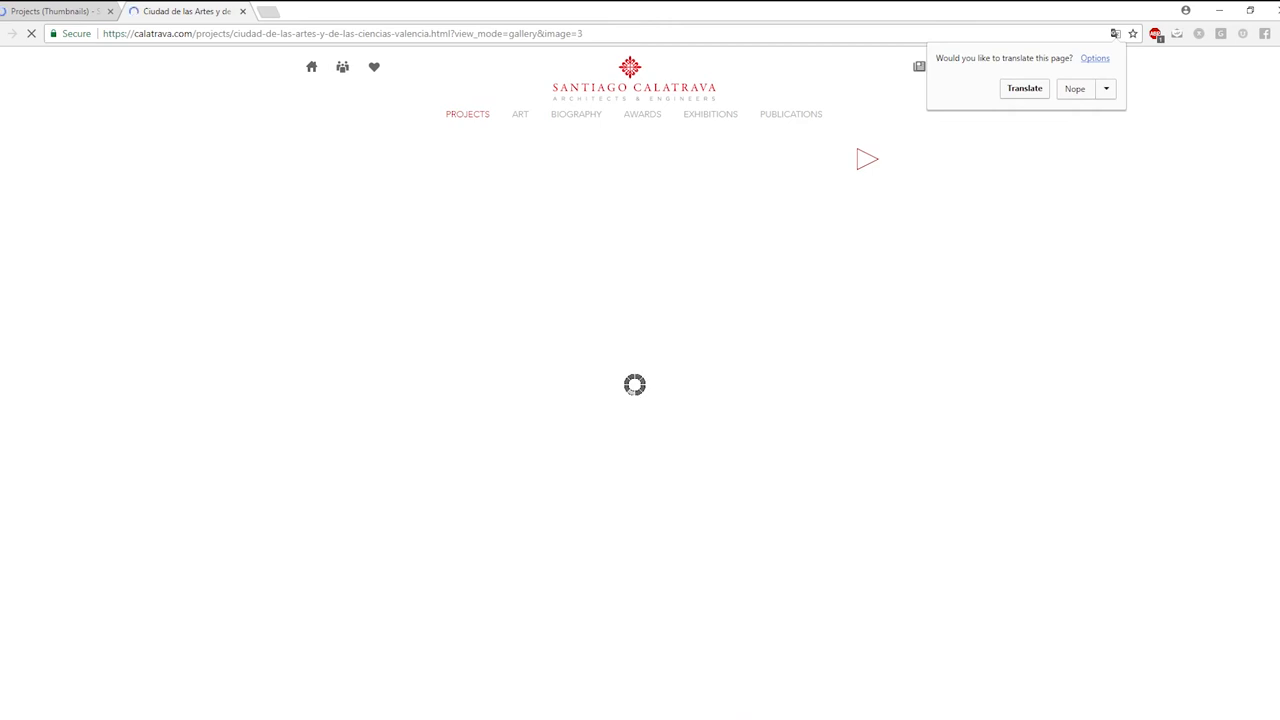
{"action": "mouse_move", "coordinate": [184, 12]}
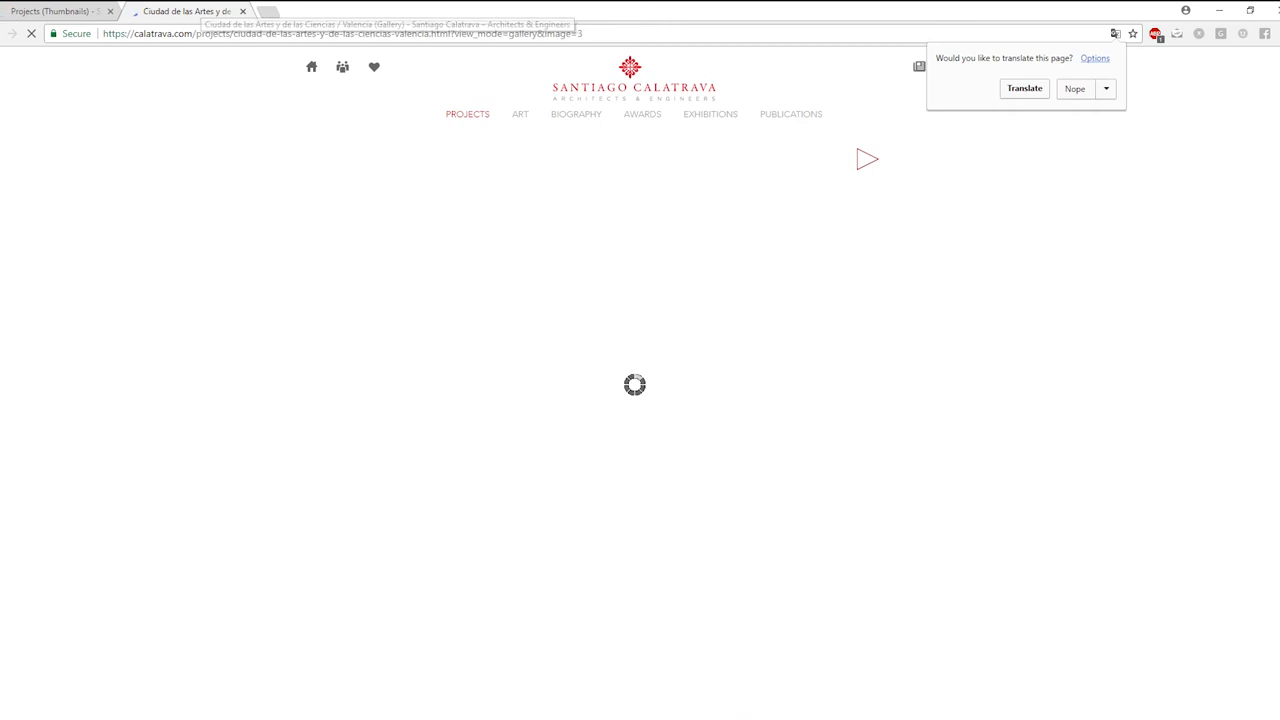
{"action": "left_click", "coordinate": [1074, 88]}
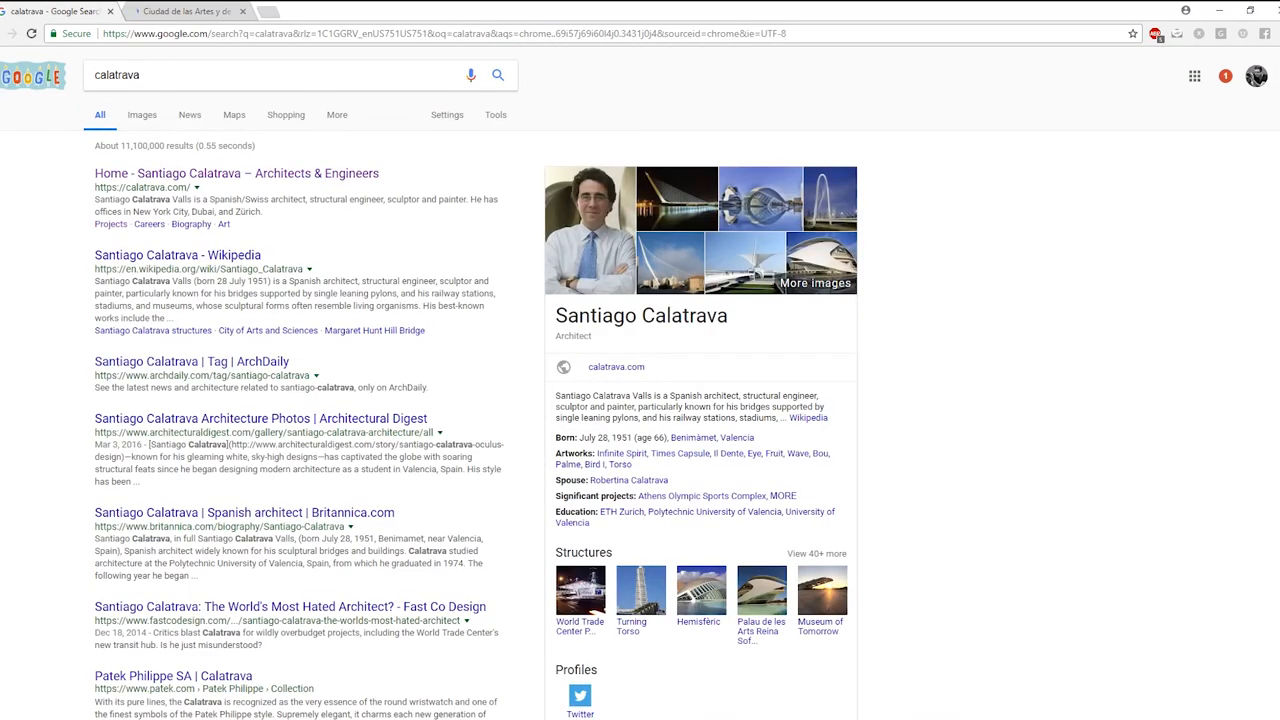
Step: Browse the Google image results for calatrava, scanning his bridges and buildings
{"action": "left_click", "coordinate": [142, 114]}
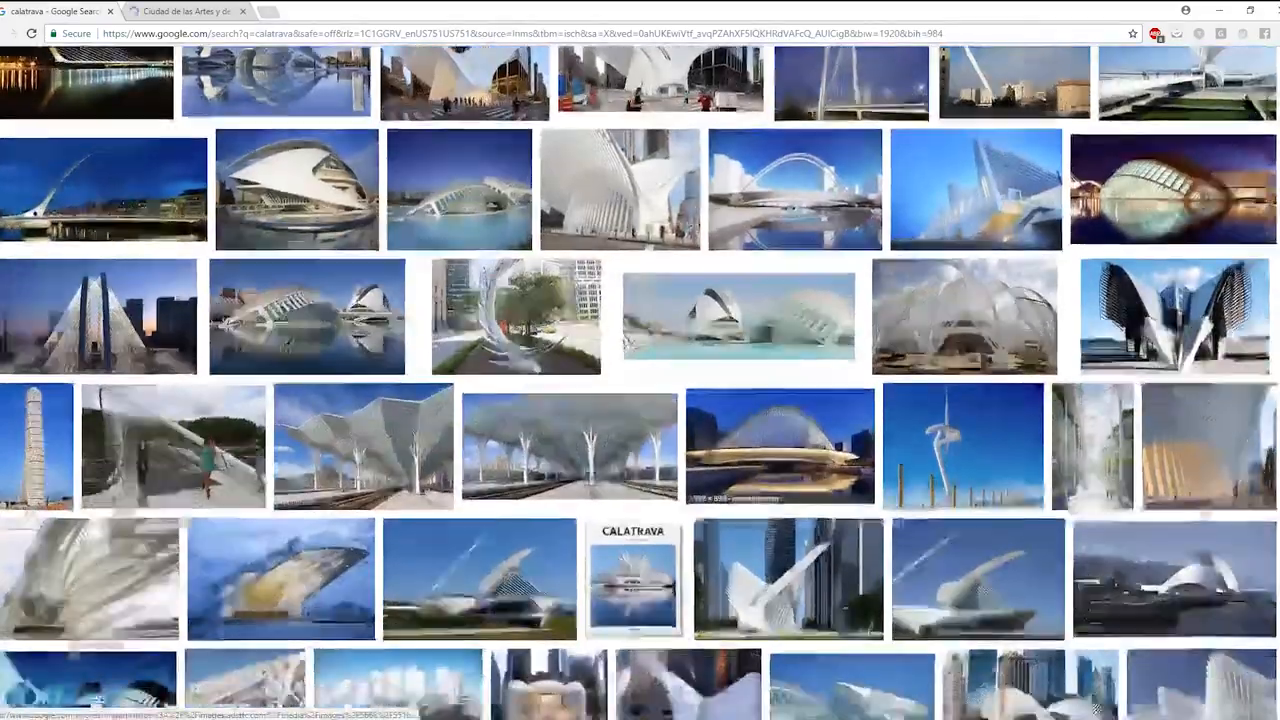
{"action": "scroll", "scroll_direction": "down", "scroll_amount": 3}
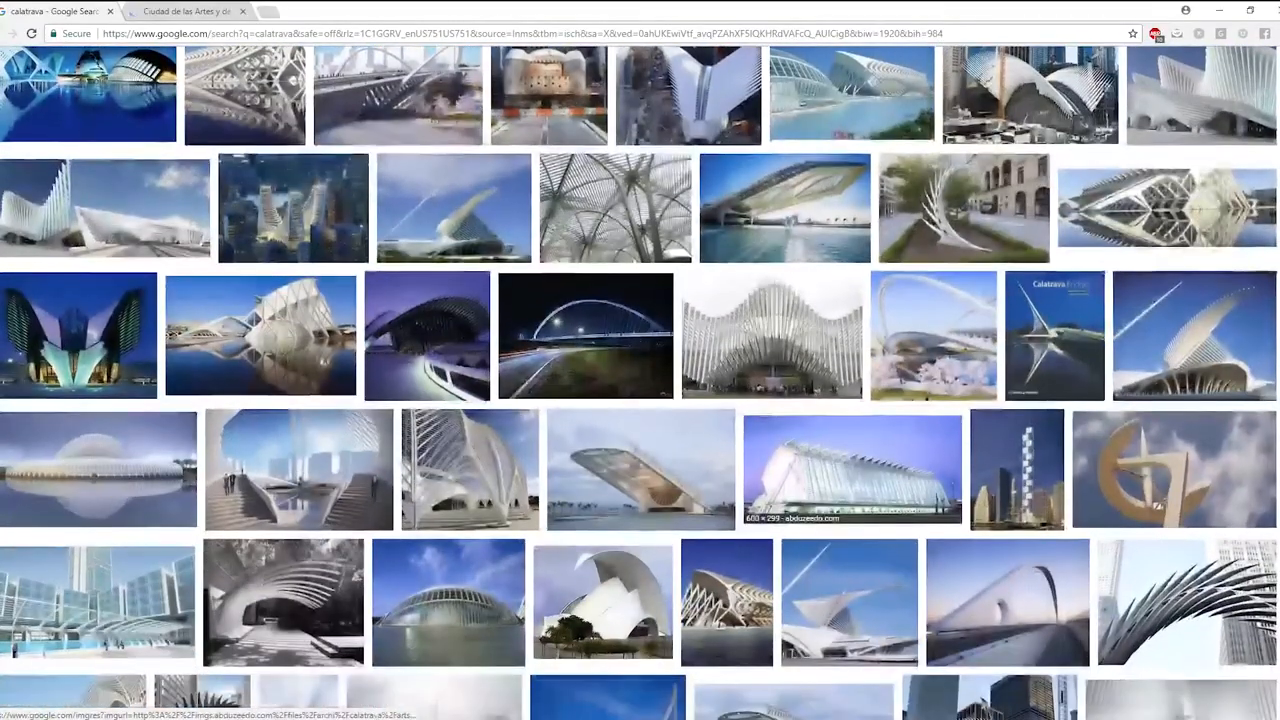
{"action": "scroll", "scroll_direction": "down", "scroll_amount": 3}
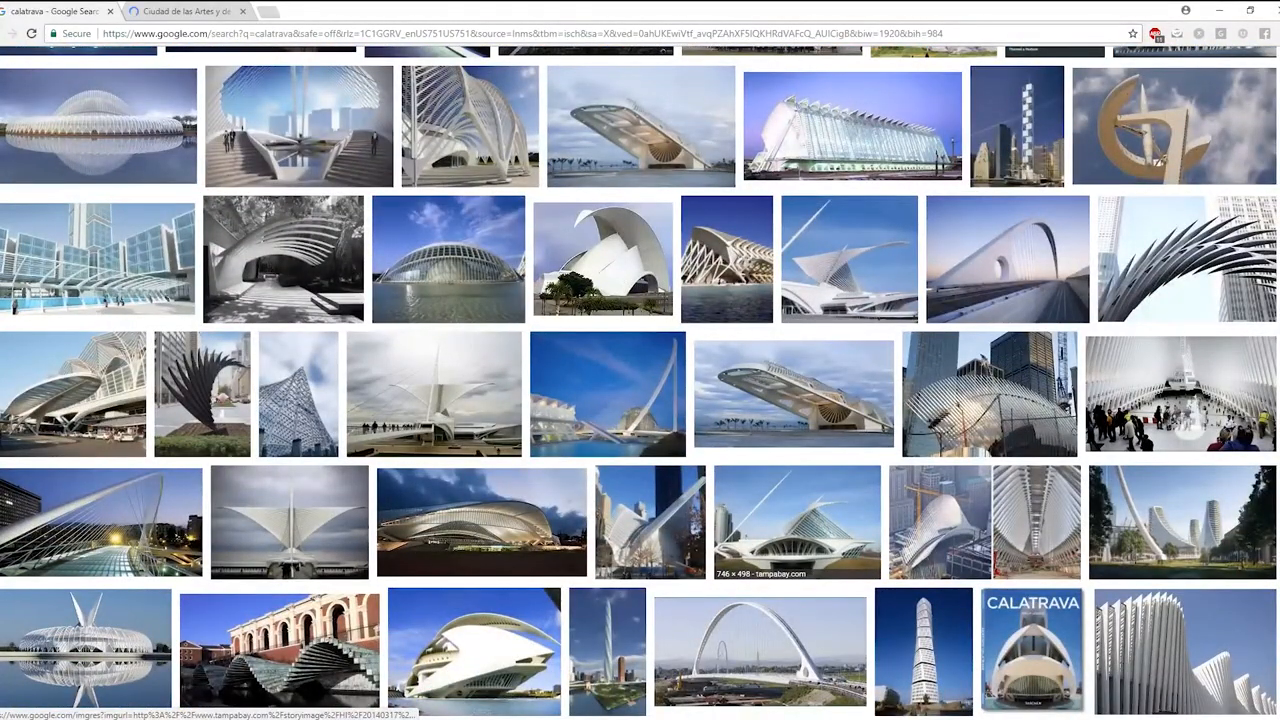
{"action": "scroll", "scroll_direction": "down", "scroll_amount": 3}
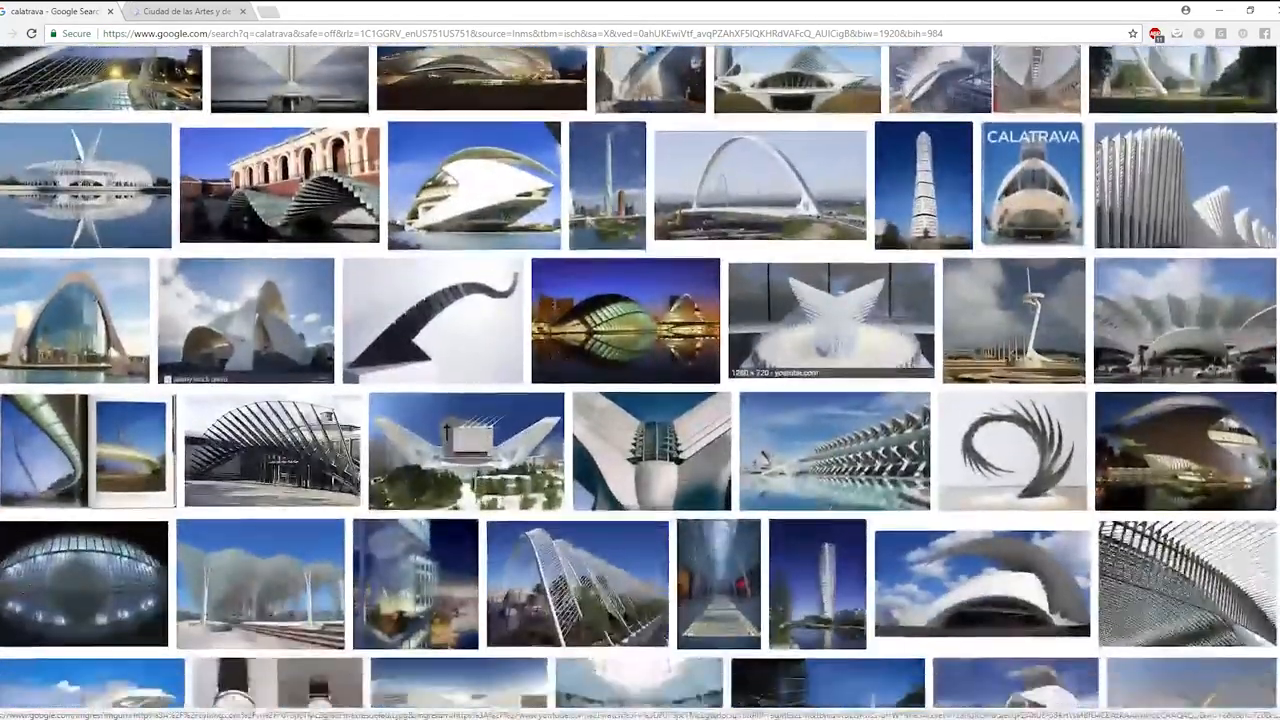
{"action": "scroll", "scroll_direction": "down", "scroll_amount": 3}
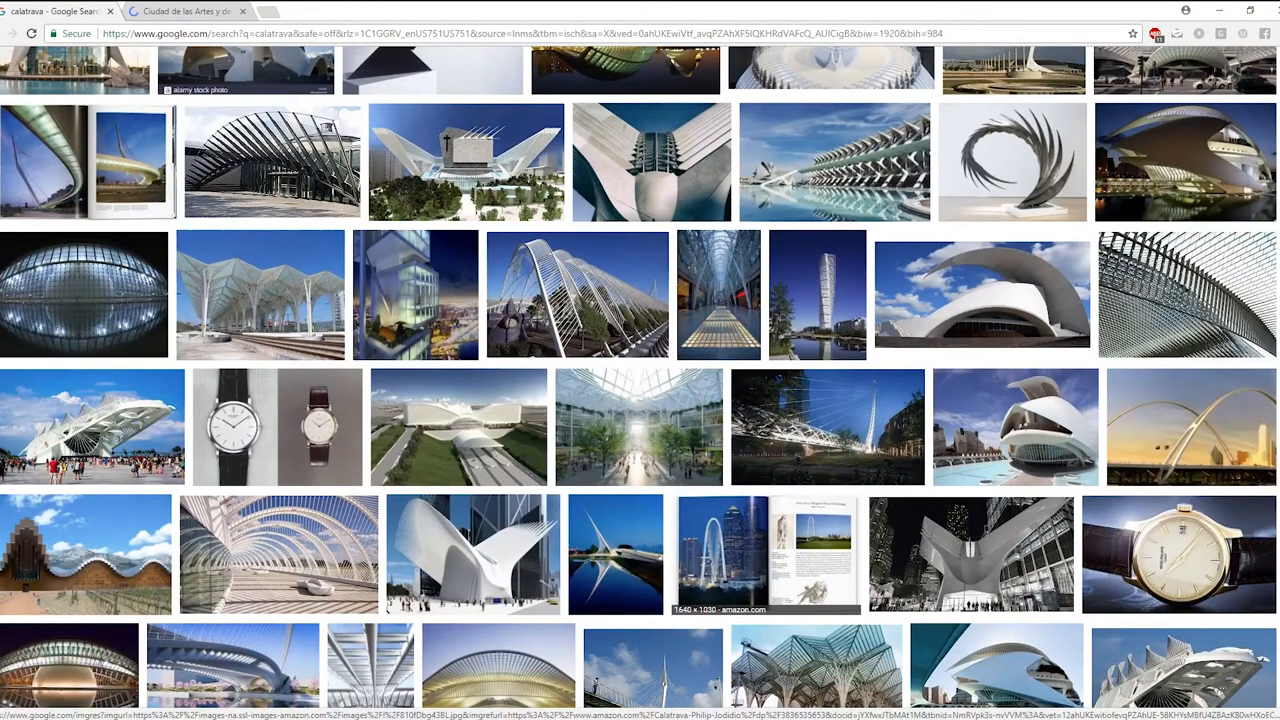
{"action": "scroll", "scroll_direction": "down", "scroll_amount": 3}
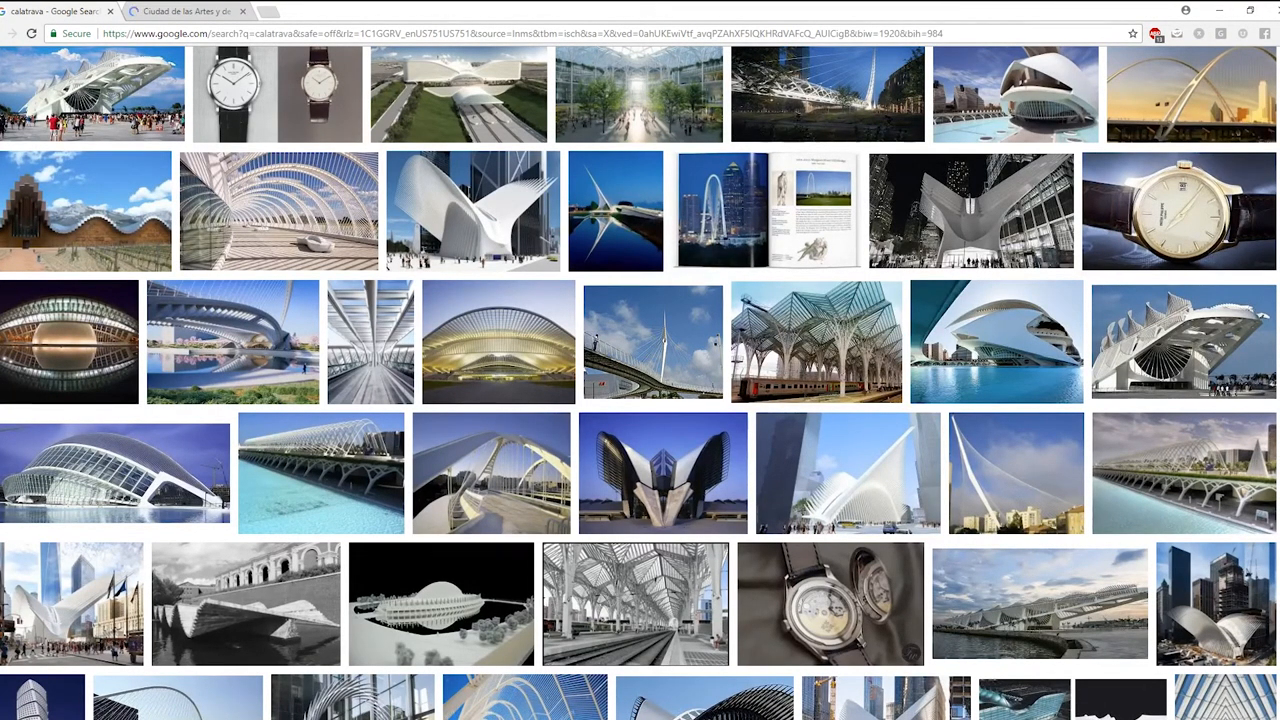
{"action": "scroll", "scroll_direction": "down", "scroll_amount": 3}
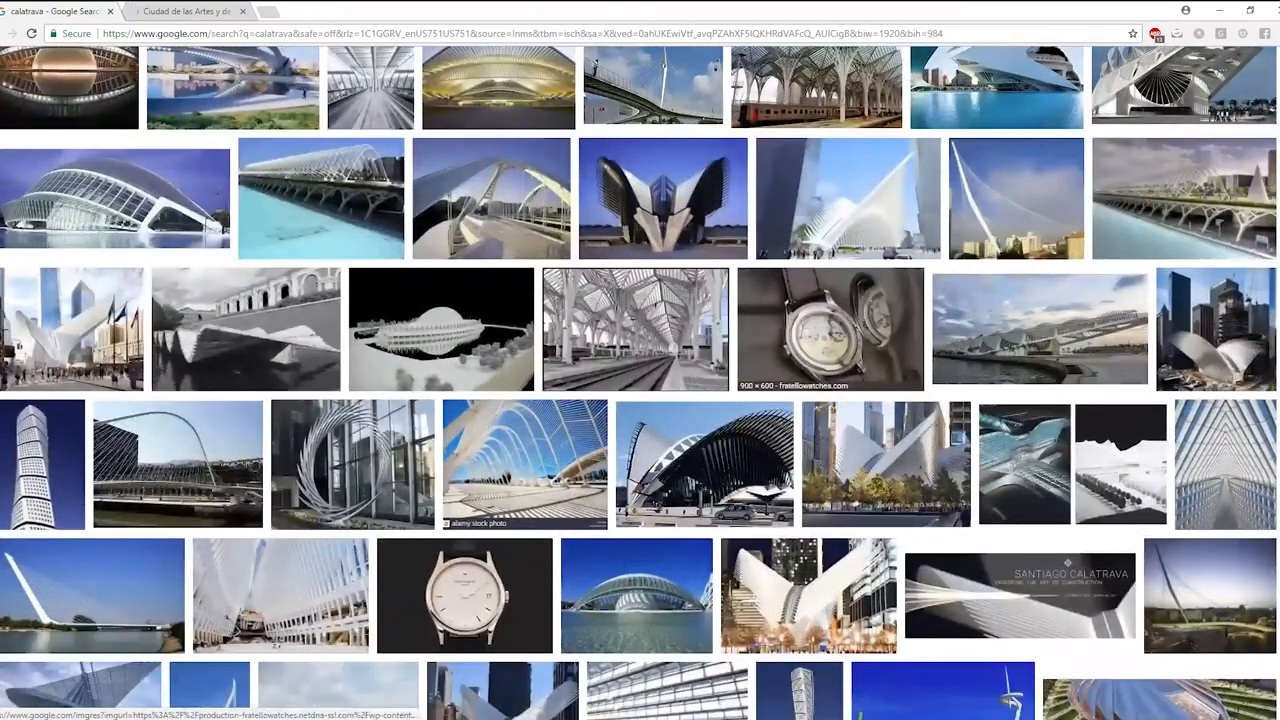
{"action": "scroll", "scroll_direction": "down", "scroll_amount": 3}
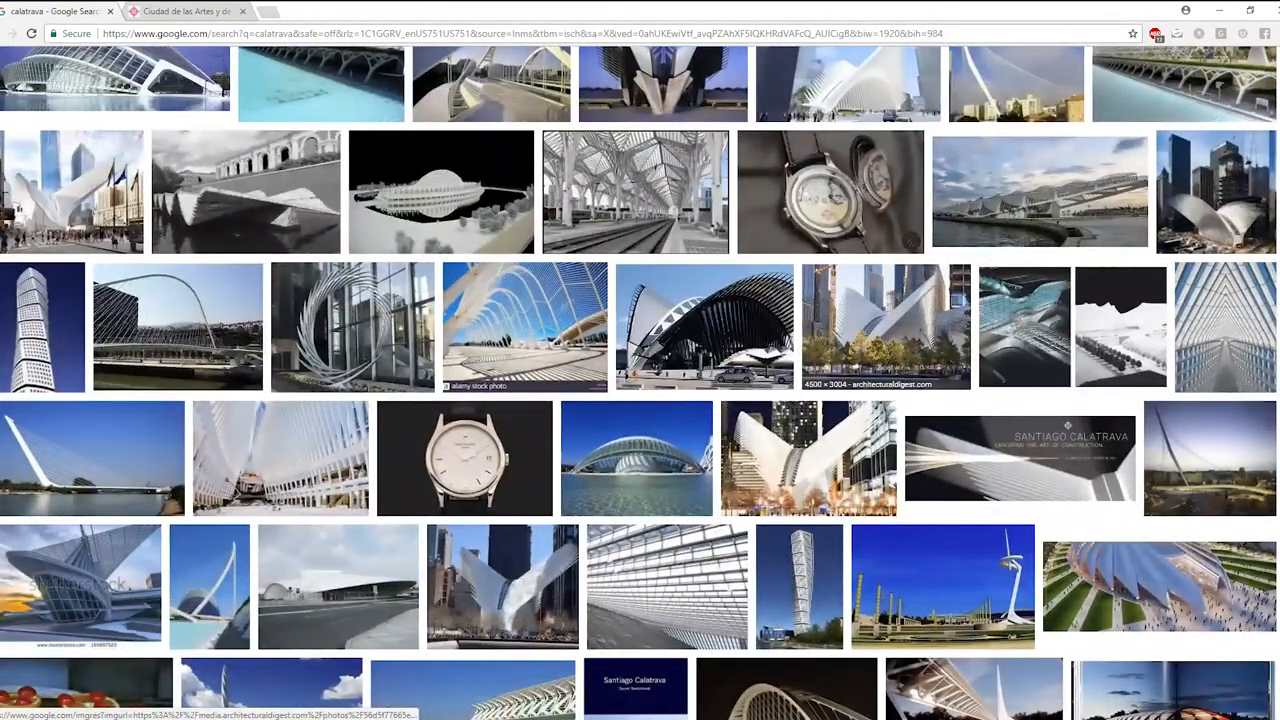
{"action": "scroll", "scroll_direction": "down", "scroll_amount": 3}
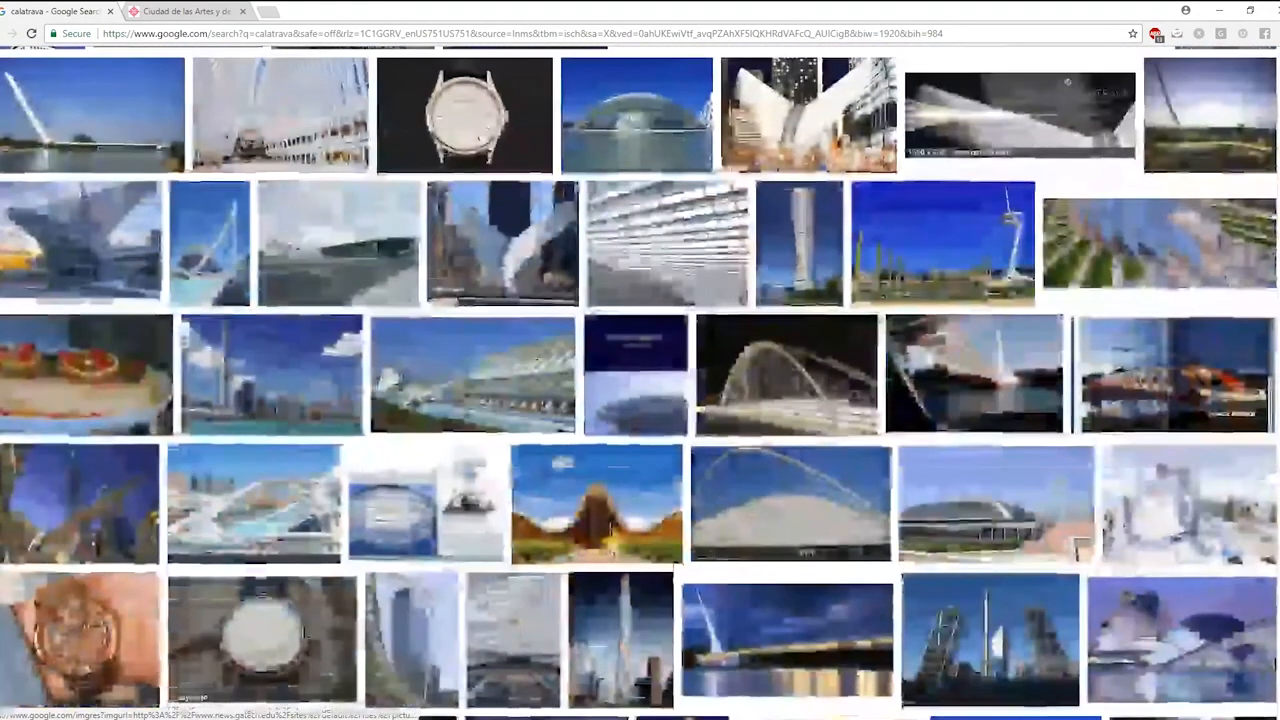
{"action": "scroll", "scroll_direction": "down", "scroll_amount": 3}
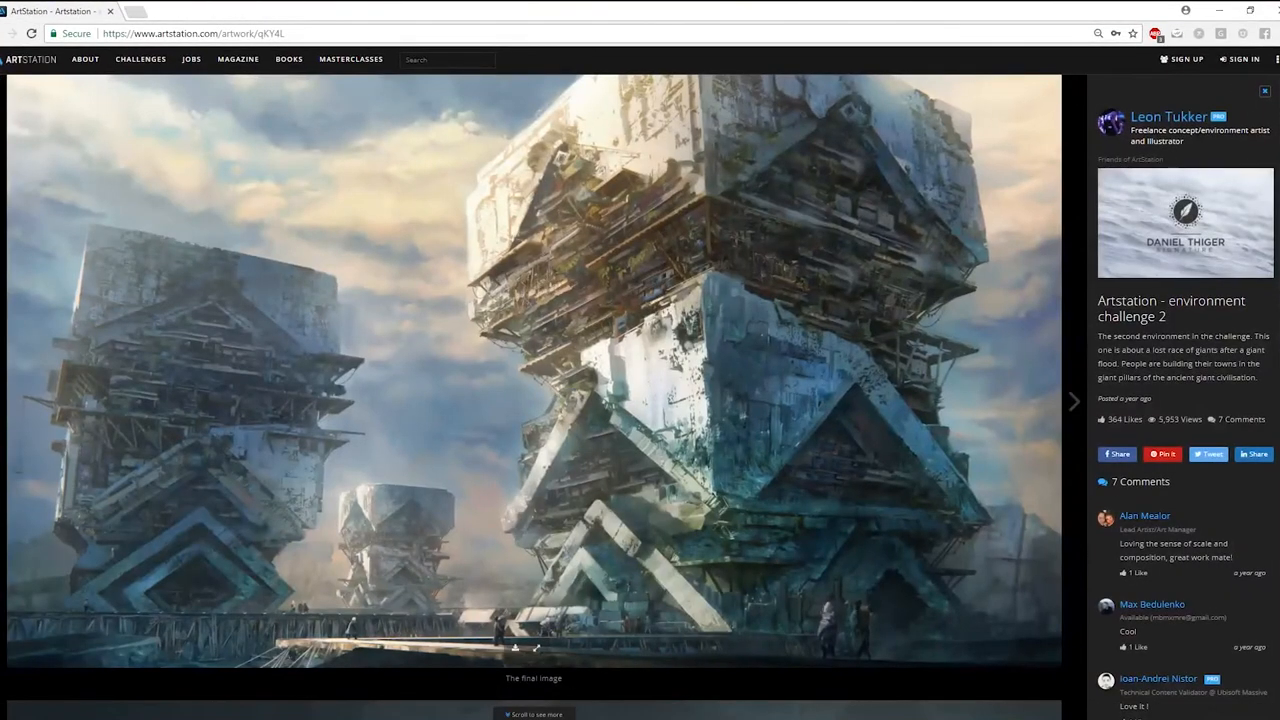
Step: Look through the tower challenge's pillar and flood concepts, then move on to the New Texel artwork
{"action": "scroll", "scroll_direction": "down", "scroll_amount": 3}
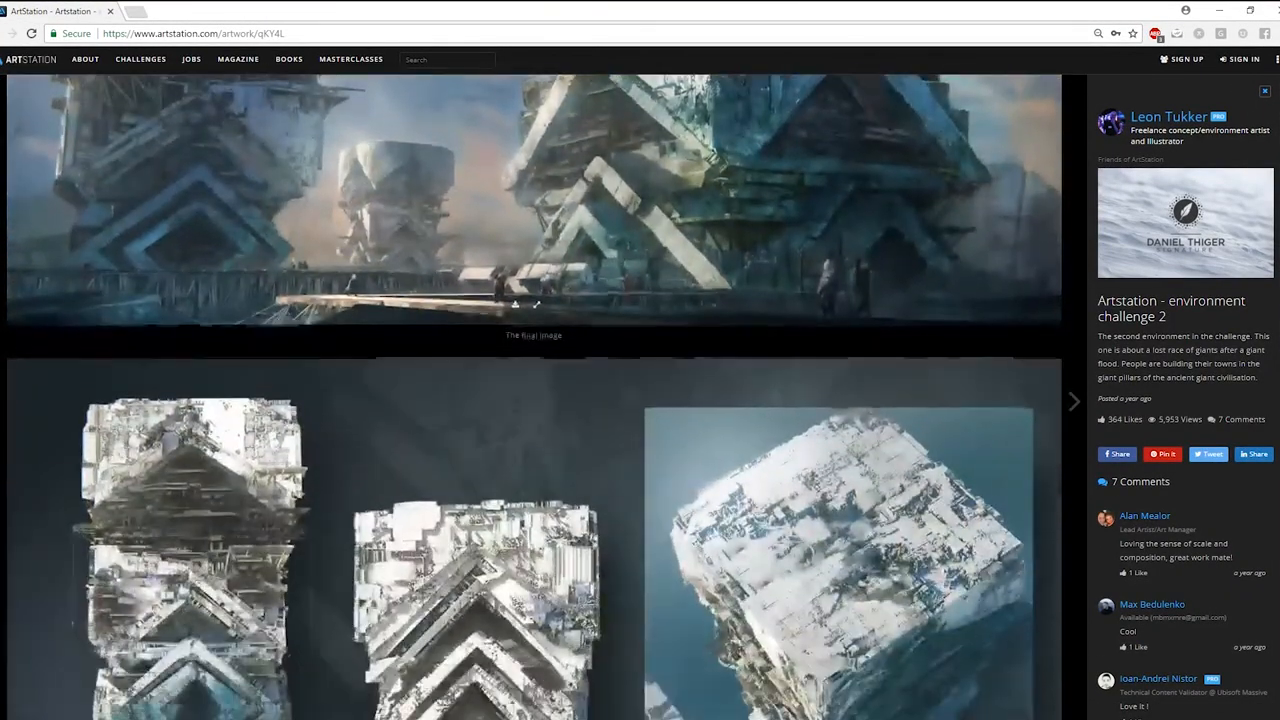
{"action": "scroll", "scroll_direction": "down", "scroll_amount": 3}
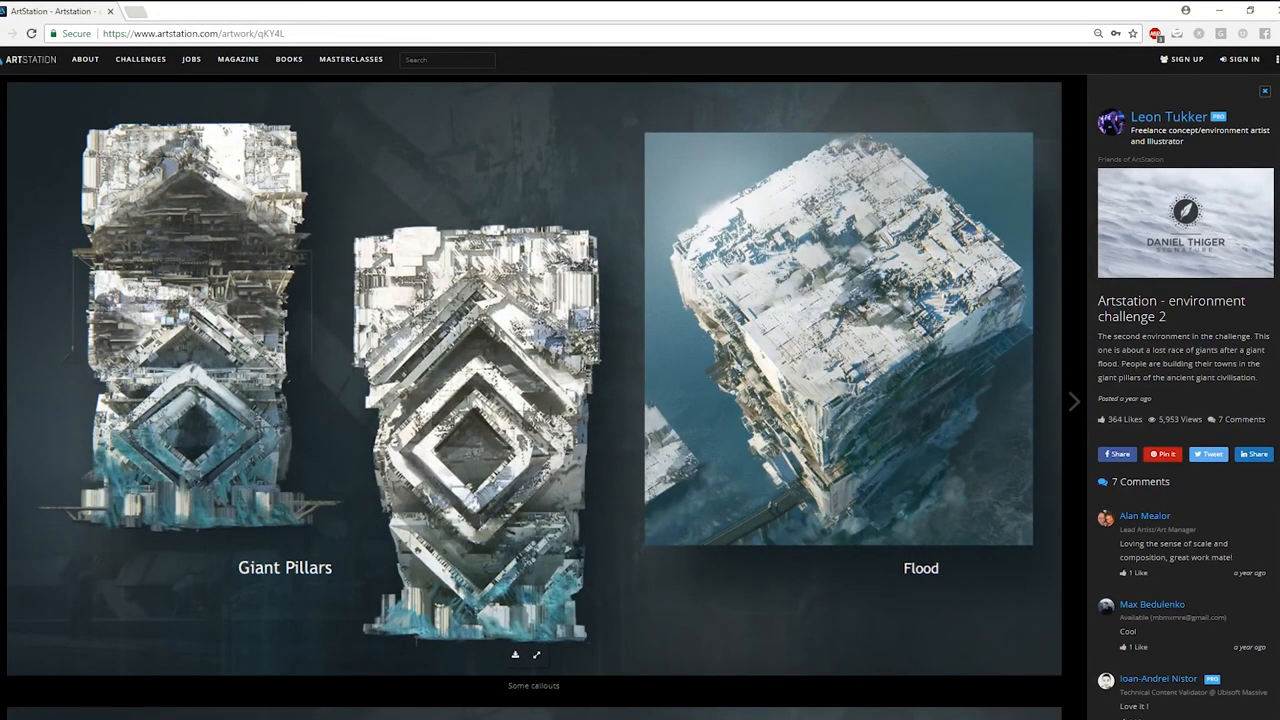
{"action": "scroll", "scroll_direction": "down", "scroll_amount": 3}
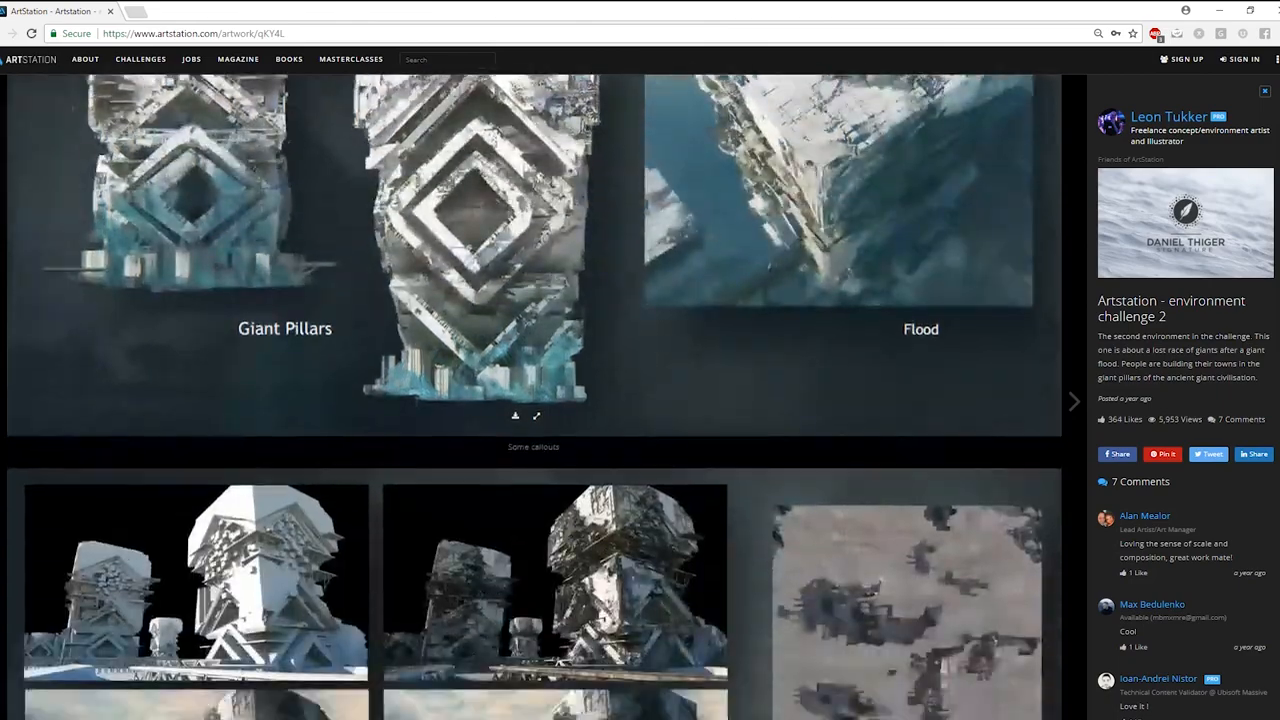
{"action": "scroll", "scroll_direction": "down", "scroll_amount": 3}
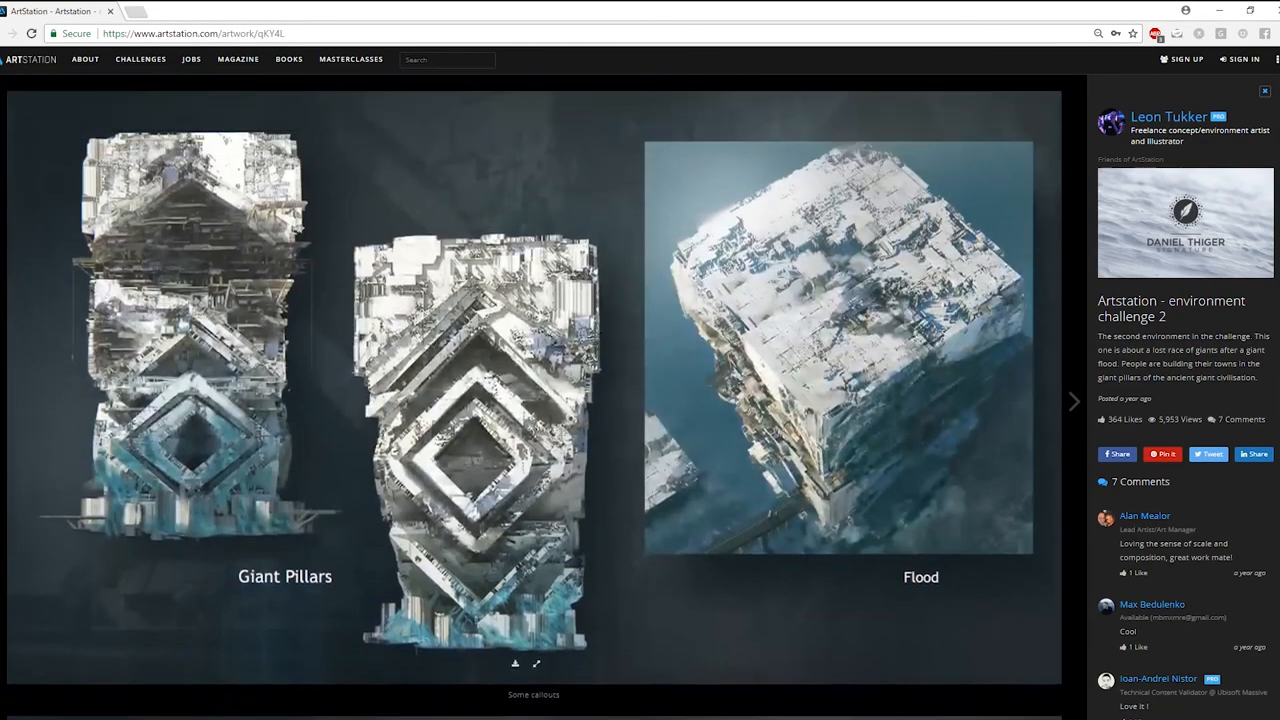
{"action": "left_click", "coordinate": [1074, 400]}
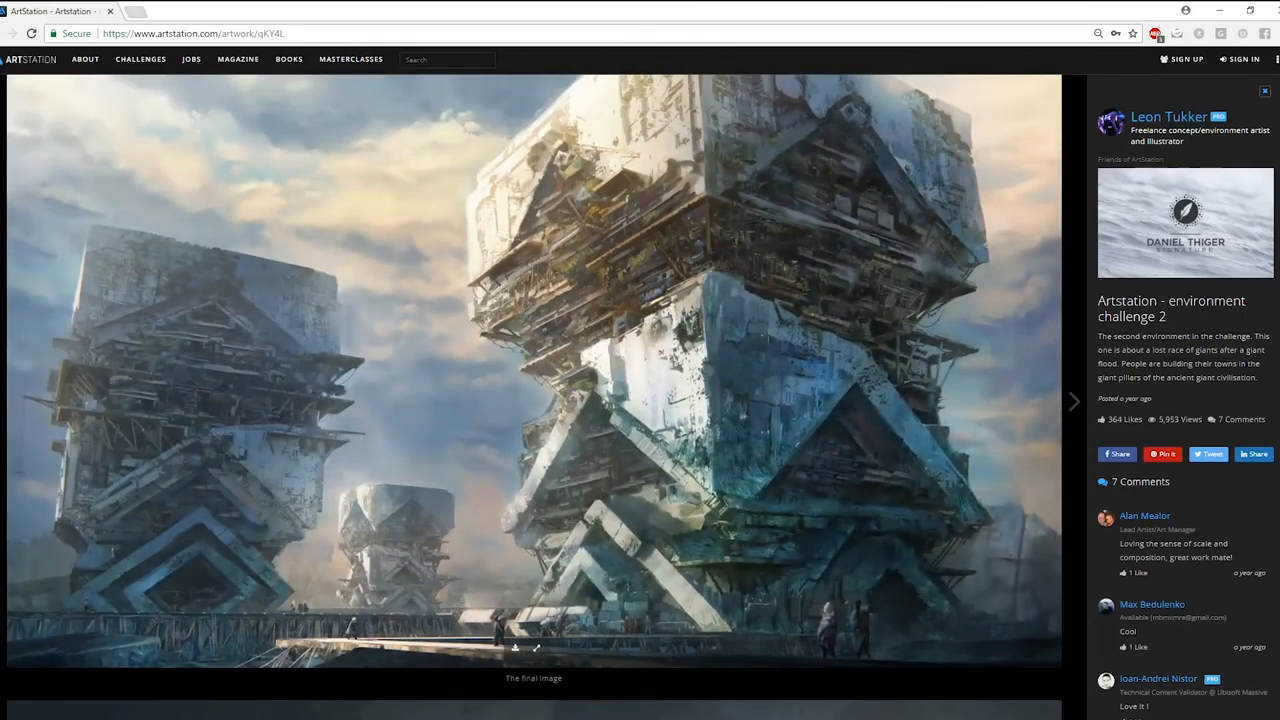
{"action": "left_click", "coordinate": [1072, 400]}
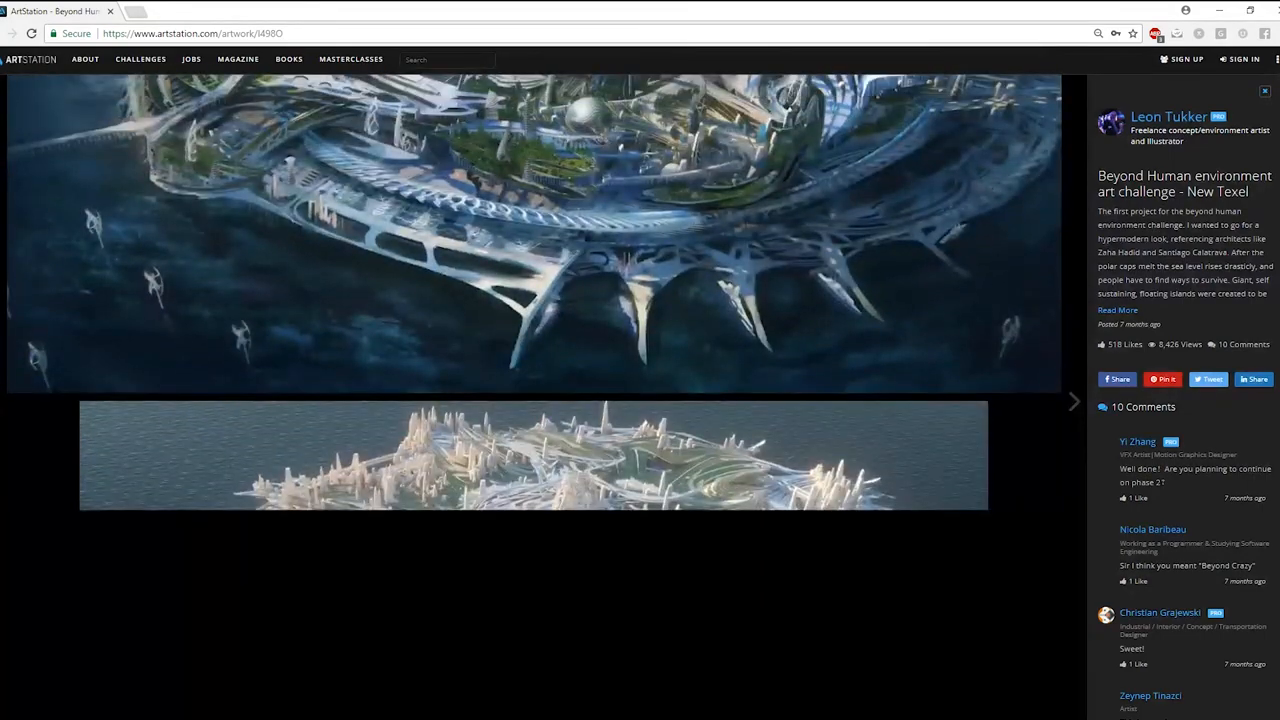
Step: Browse the New Texel floating city images, then view Leon Tukker's portfolio grid of artworks
{"action": "scroll", "scroll_direction": "down", "scroll_amount": 3}
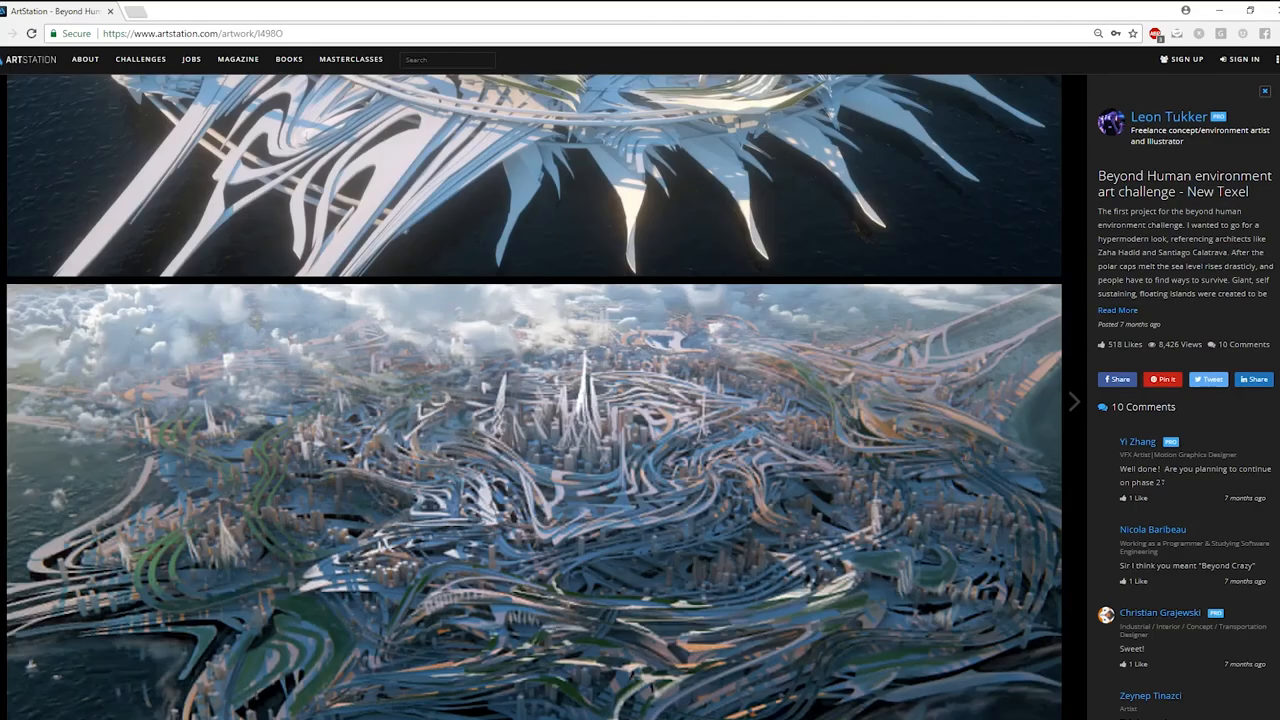
{"action": "scroll", "scroll_direction": "down", "scroll_amount": 3}
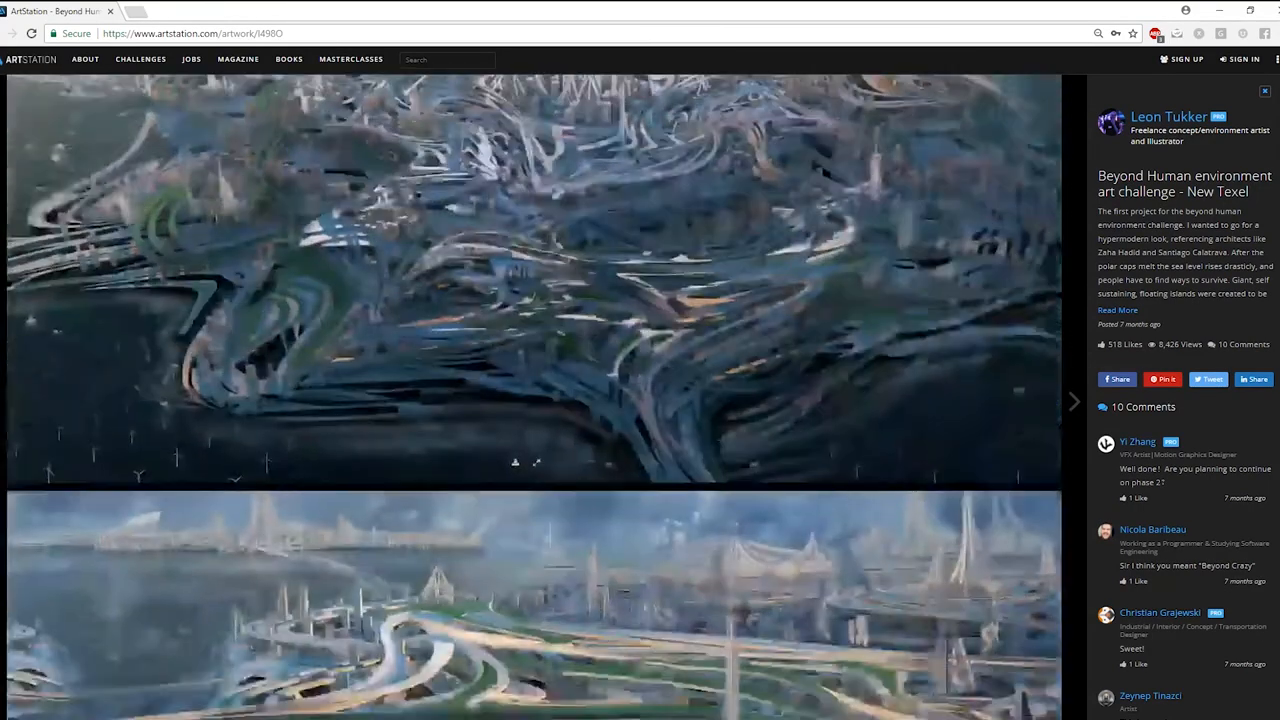
{"action": "scroll", "scroll_direction": "down", "scroll_amount": 3}
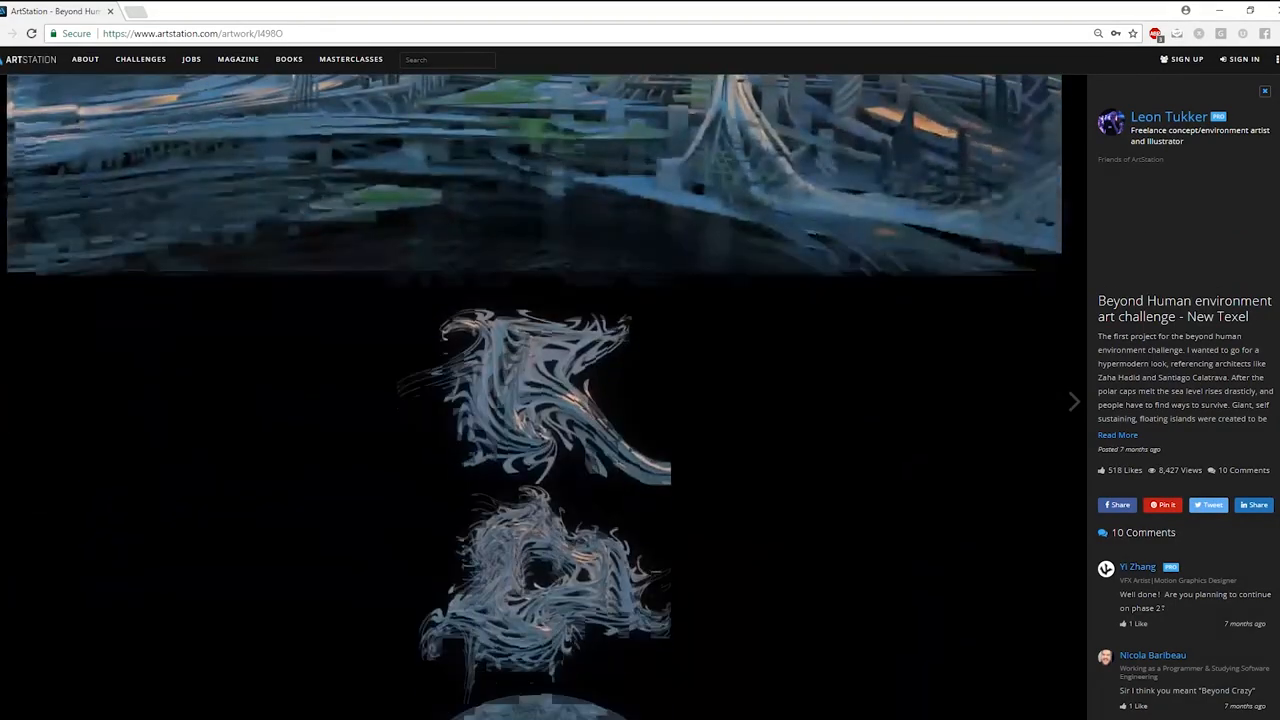
{"action": "scroll", "scroll_direction": "down", "scroll_amount": 3}
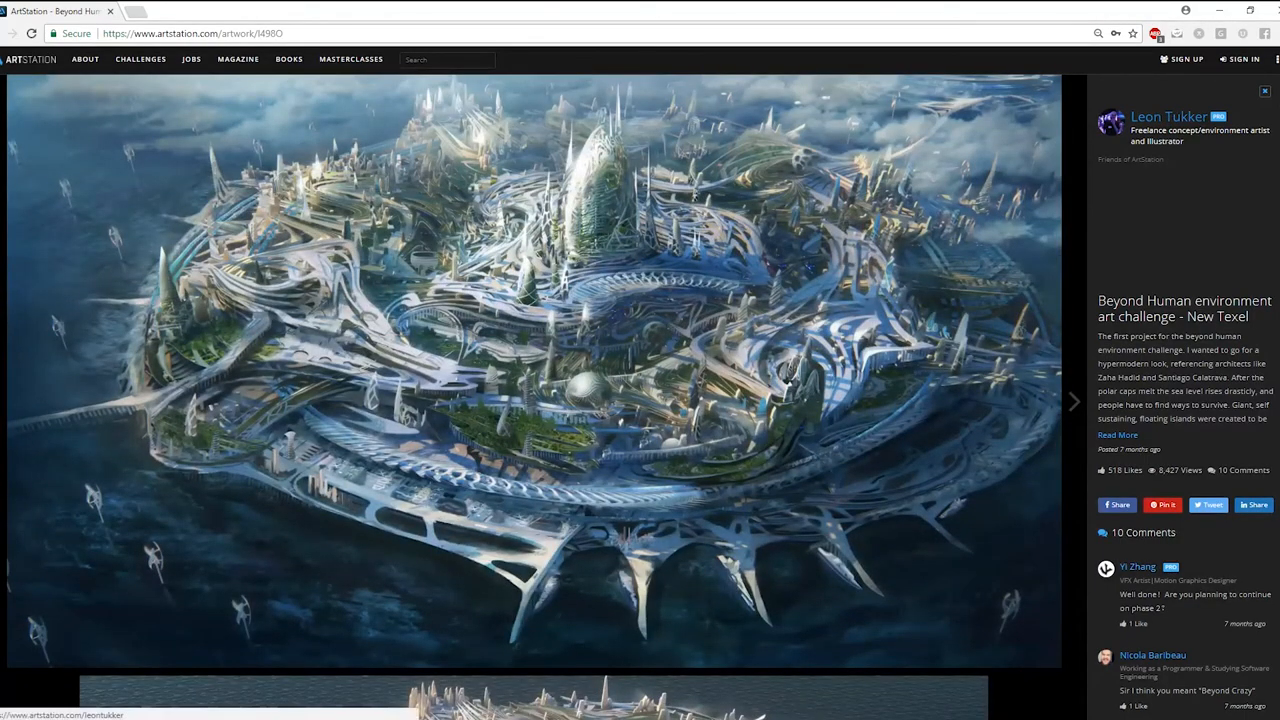
{"action": "left_click", "coordinate": [1168, 116]}
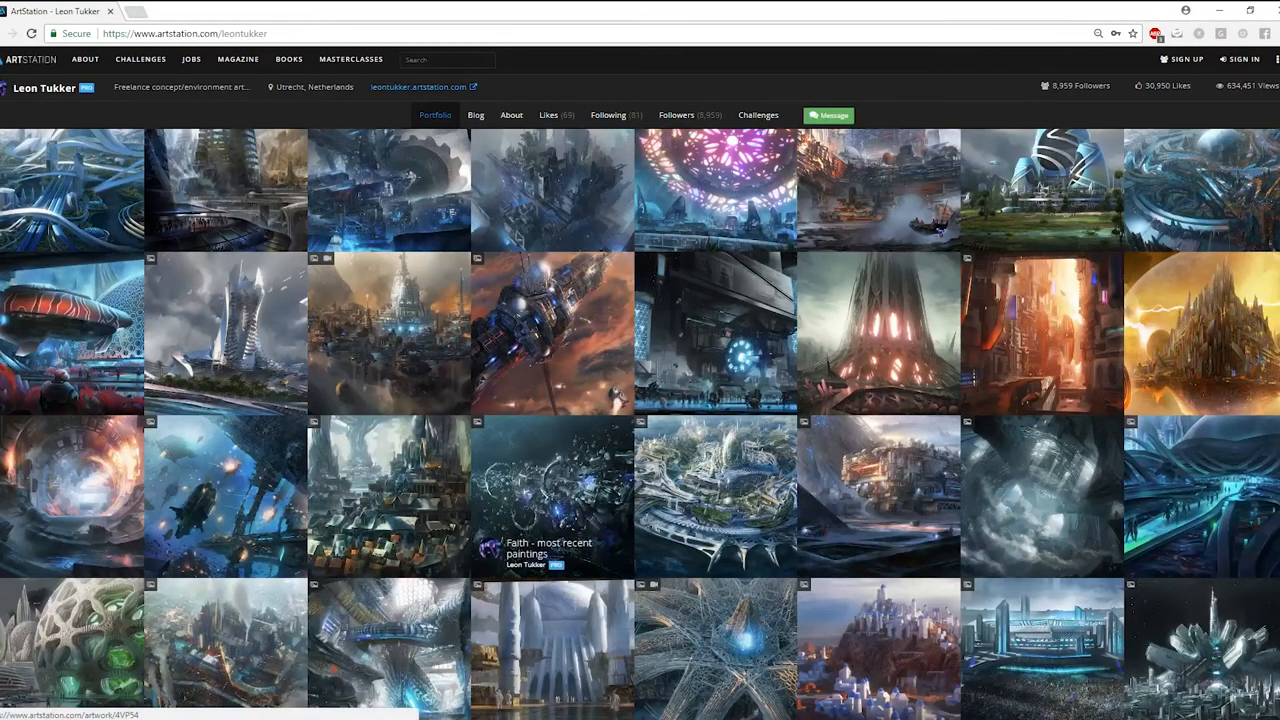
{"action": "scroll", "scroll_direction": "down", "scroll_amount": 3}
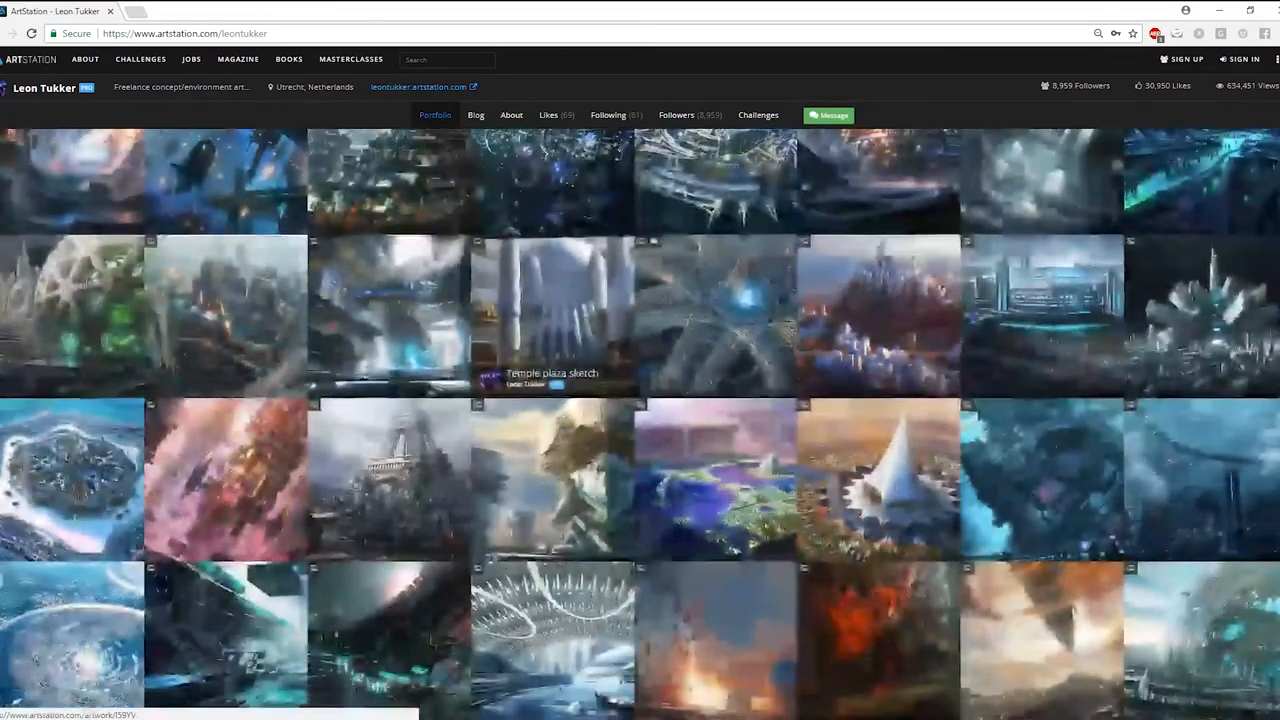